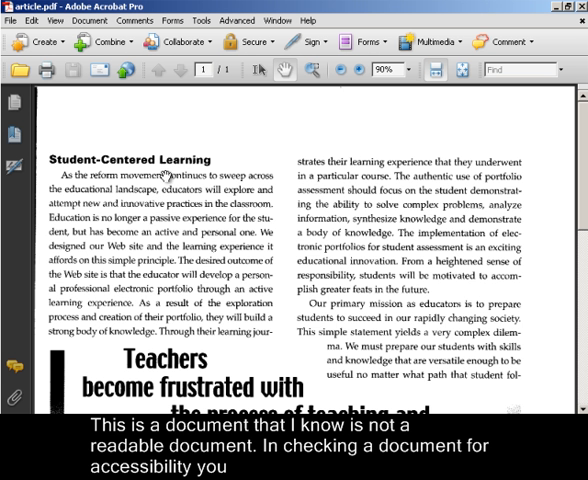
pyautogui.moveTo(272, 136)
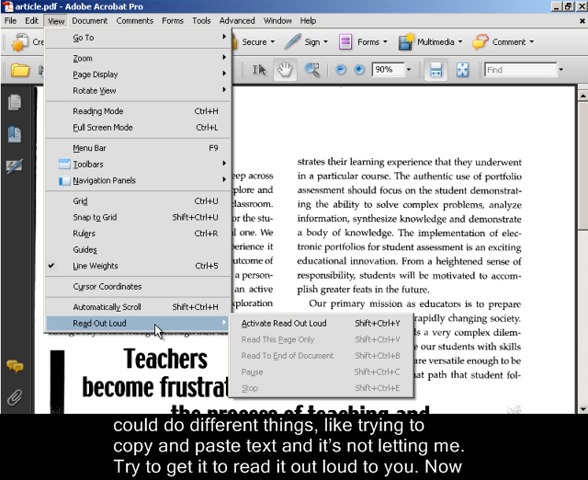
pyautogui.moveTo(224, 334)
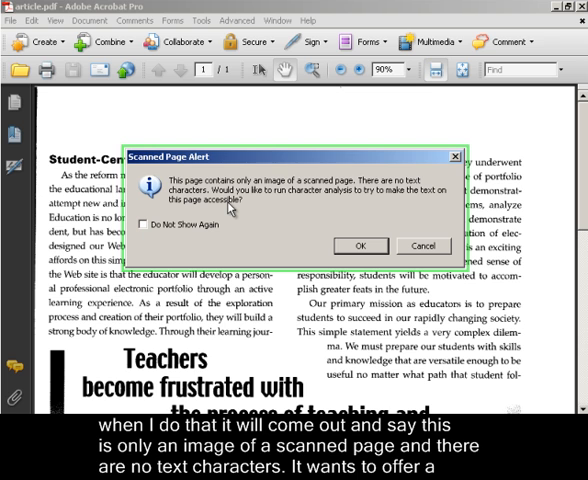
pyautogui.moveTo(332, 212)
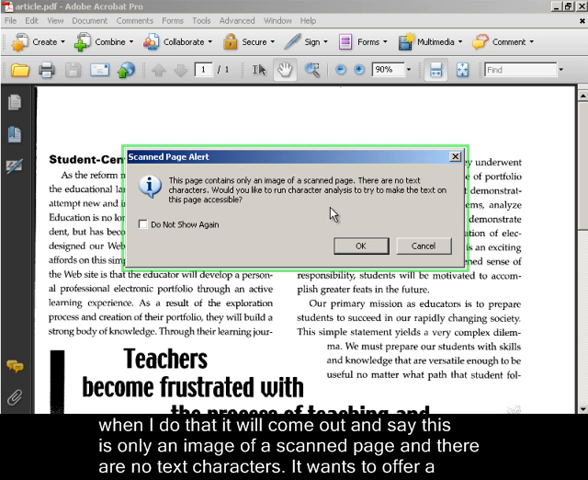
pyautogui.moveTo(420, 212)
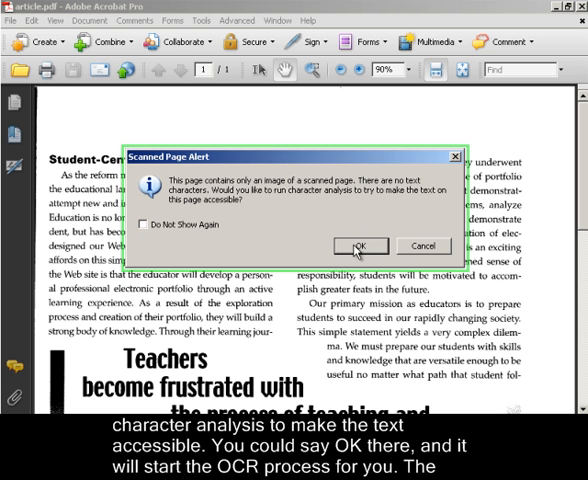
pyautogui.moveTo(424, 246)
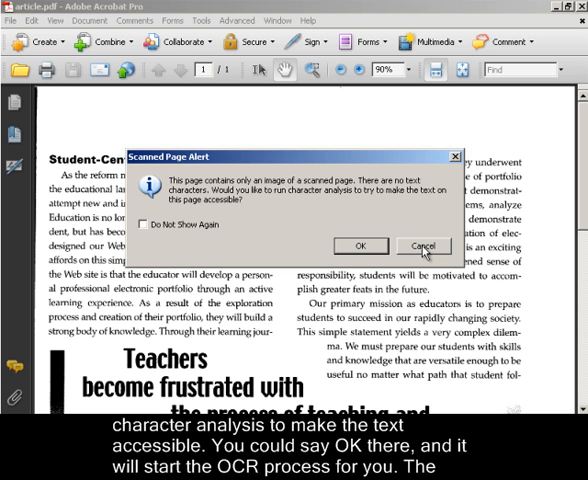
# Step: Dismiss the scanned-page alert and recognize text on the current page with English (US) and ClearScan output
pyautogui.click(422, 246)
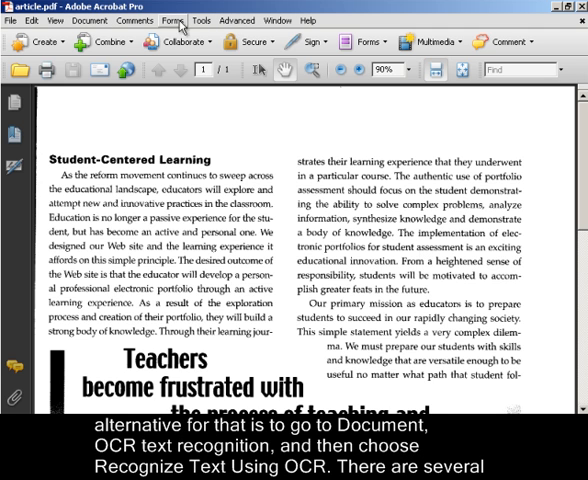
pyautogui.click(92, 20)
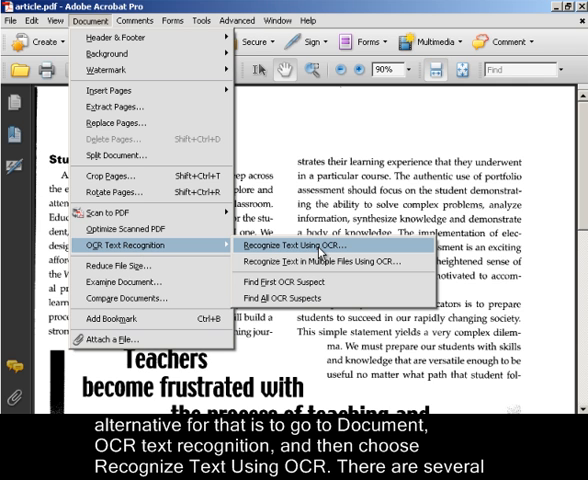
pyautogui.click(312, 246)
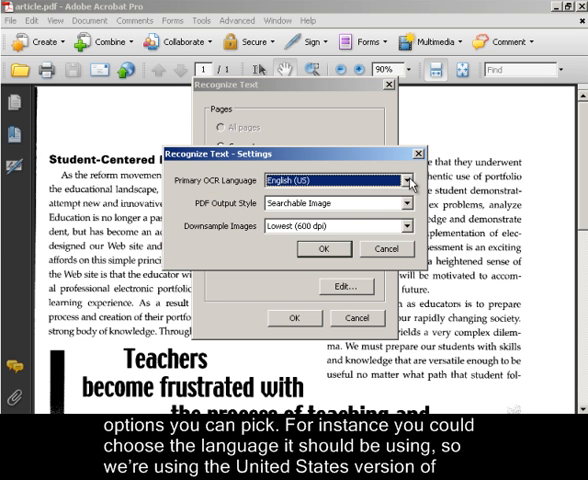
pyautogui.click(408, 182)
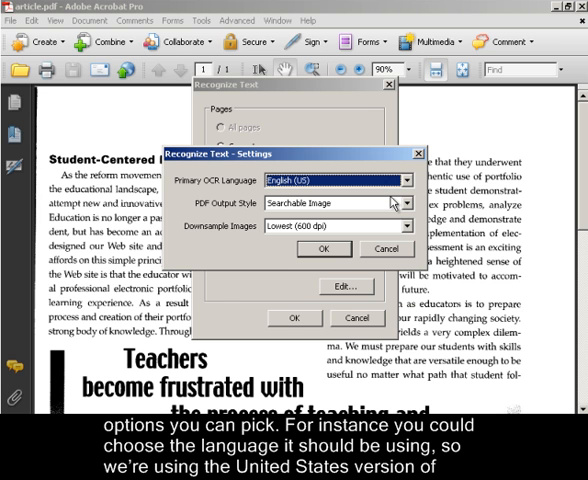
pyautogui.moveTo(378, 200)
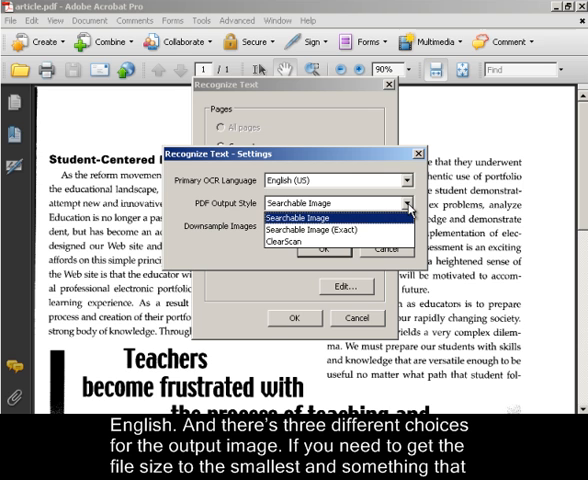
pyautogui.moveTo(300, 242)
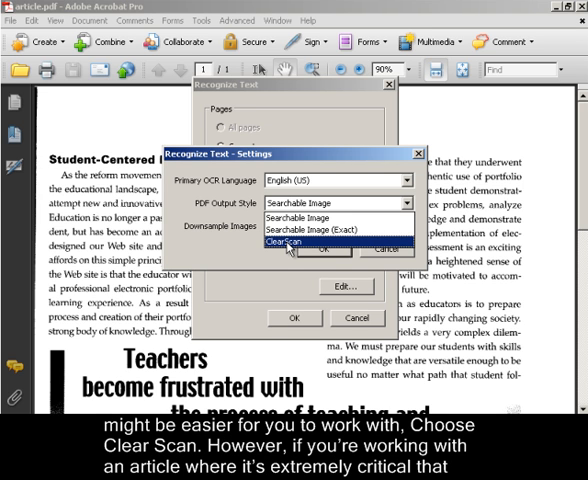
pyautogui.moveTo(330, 230)
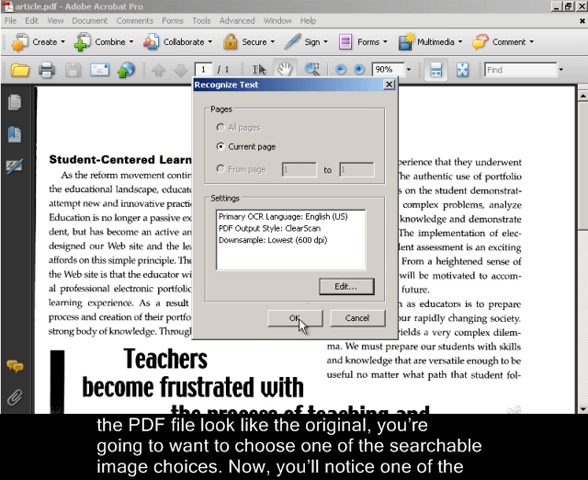
pyautogui.click(294, 318)
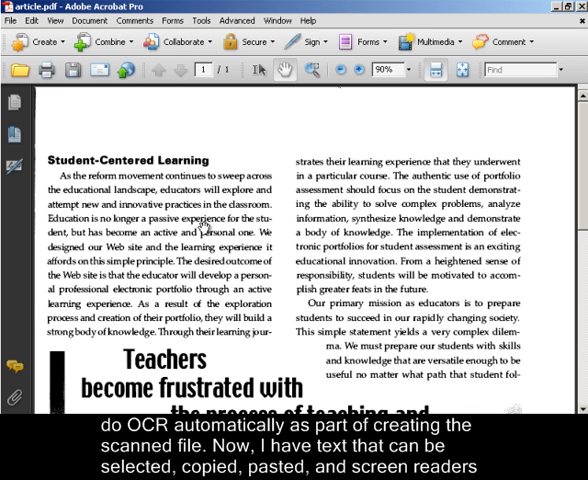
# Step: Select the article's opening sentence to confirm it is now real text
pyautogui.click(258, 68)
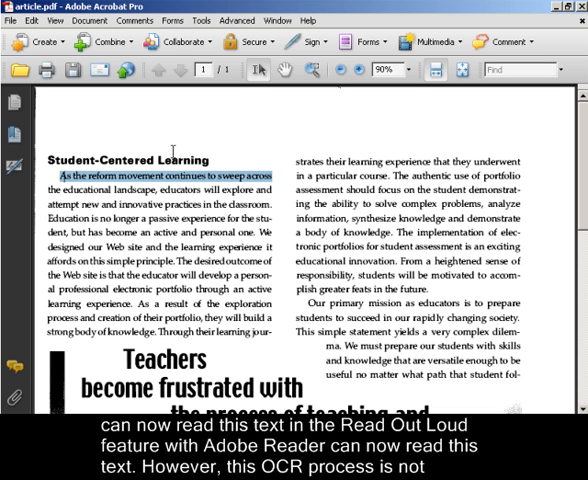
pyautogui.moveTo(236, 200)
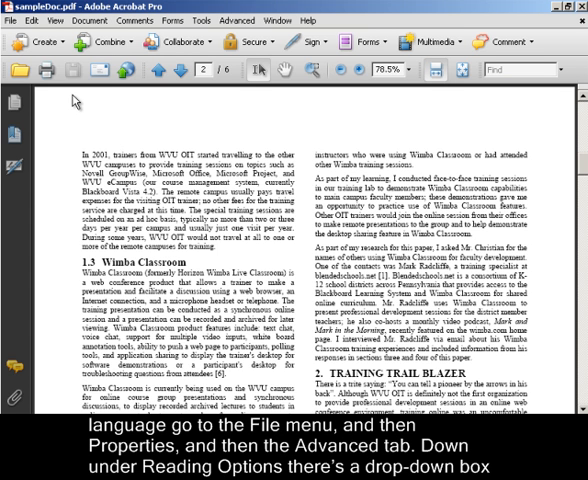
# Step: View the sample document's Advanced properties and its reading Language list
pyautogui.click(14, 18)
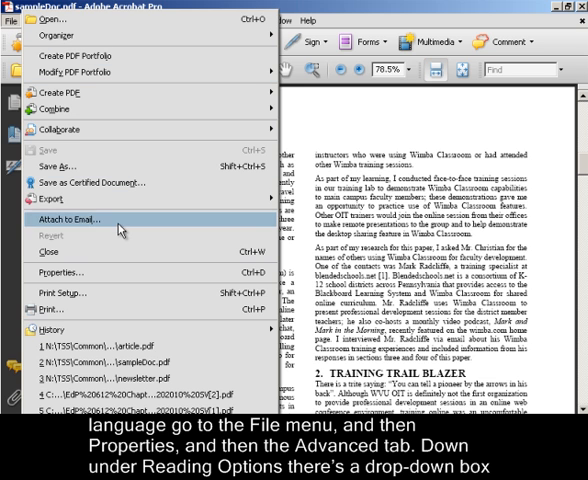
pyautogui.click(50, 272)
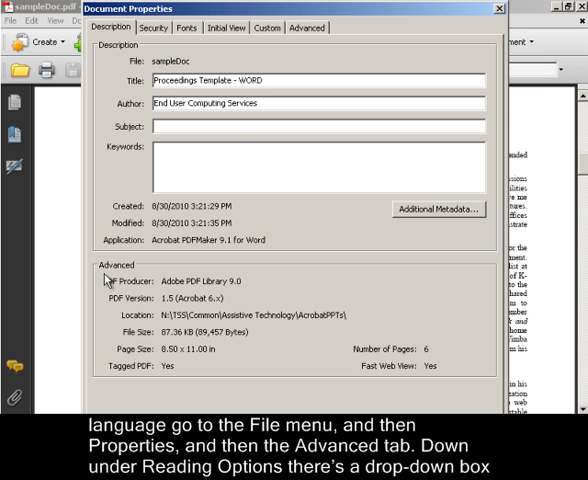
pyautogui.click(308, 28)
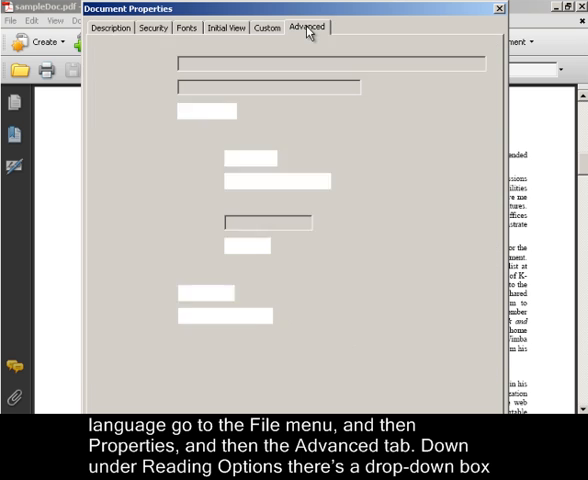
pyautogui.click(306, 28)
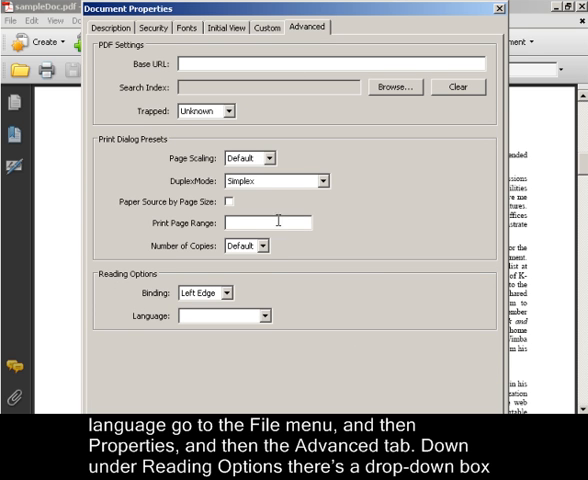
pyautogui.moveTo(260, 312)
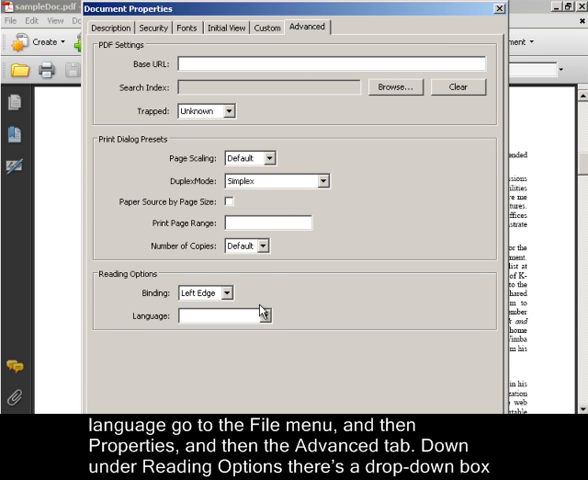
pyautogui.click(264, 314)
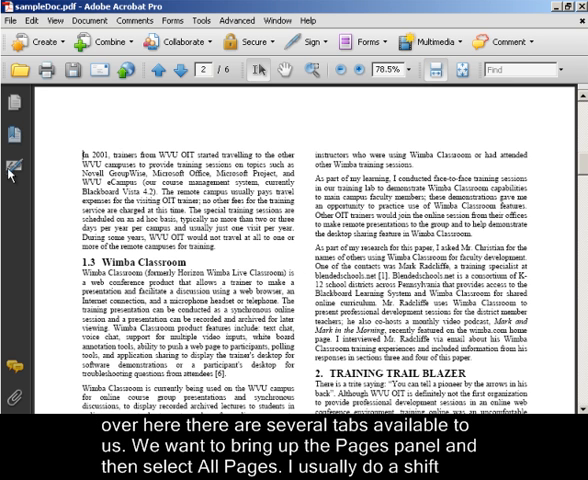
pyautogui.moveTo(12, 180)
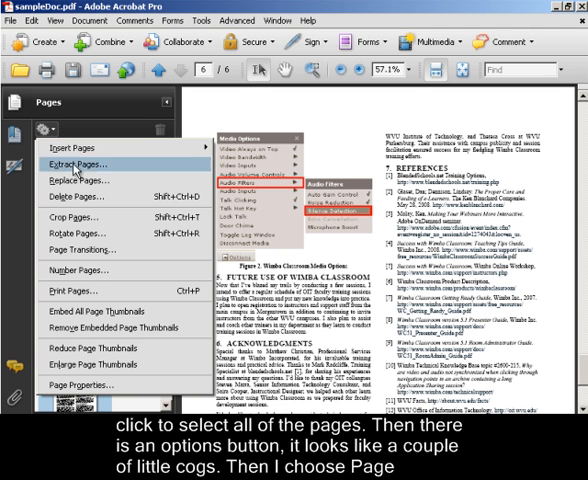
# Step: Choose Page Properties from the Pages panel Options menu for all selected pages
pyautogui.click(92, 380)
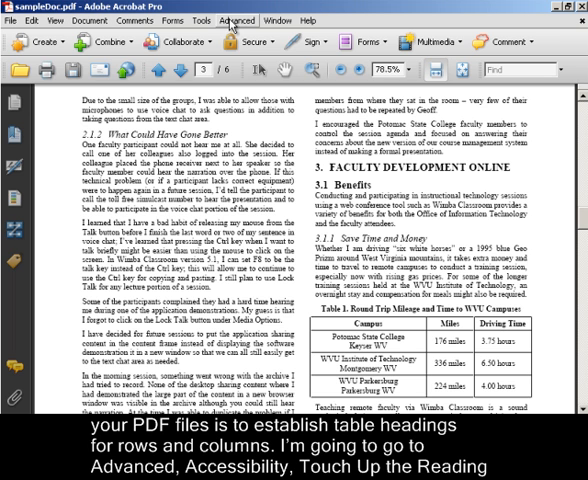
# Step: Reach the Accessibility touch-up tools from the Advanced menu
pyautogui.click(236, 20)
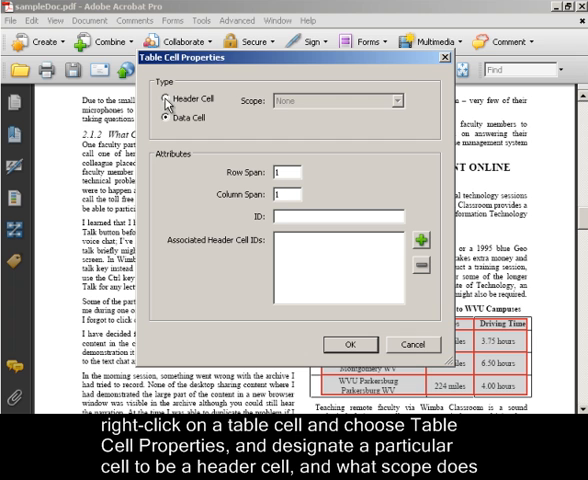
# Step: Mark the table's heading cells as Header Cells with a Row or Column scope
pyautogui.click(166, 100)
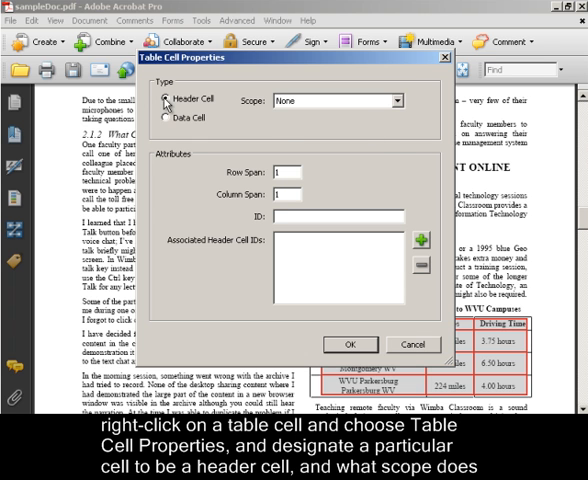
pyautogui.click(390, 100)
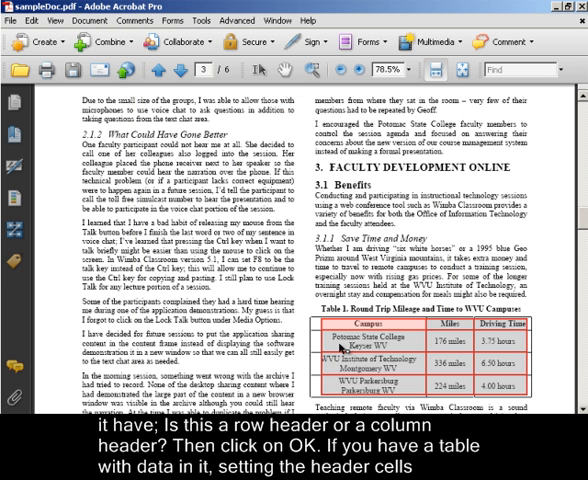
pyautogui.click(388, 100)
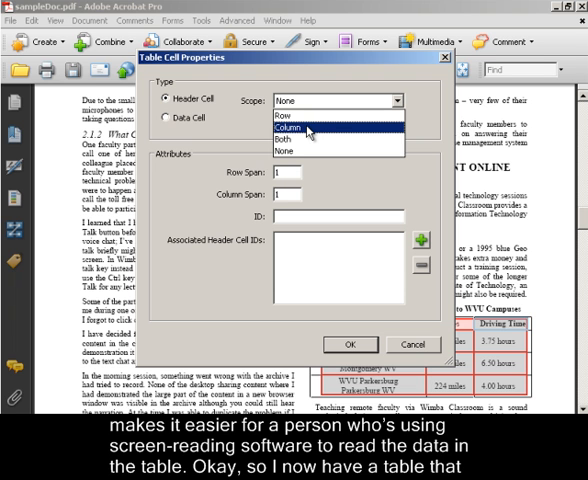
pyautogui.click(292, 128)
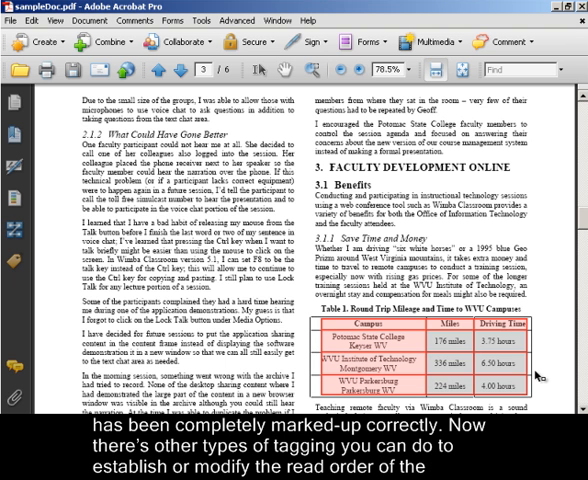
pyautogui.moveTo(300, 396)
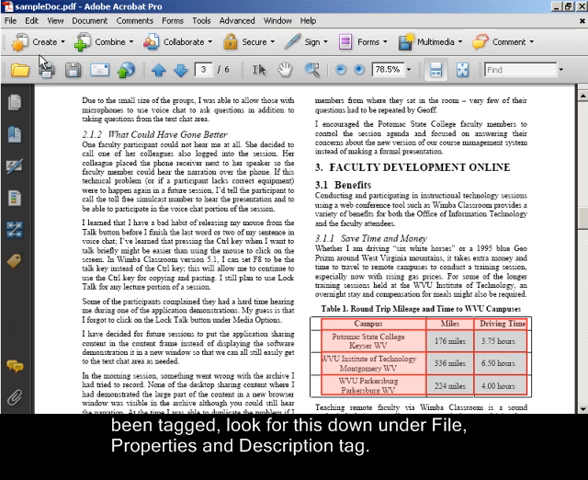
pyautogui.click(24, 18)
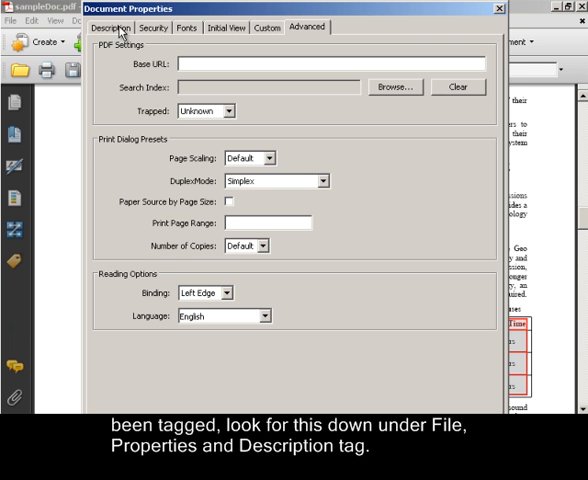
# Step: Check the Description properties show Tagged PDF: Yes
pyautogui.click(110, 28)
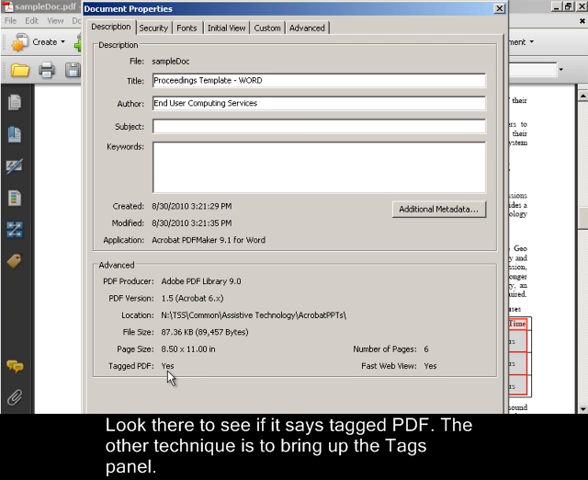
pyautogui.moveTo(256, 308)
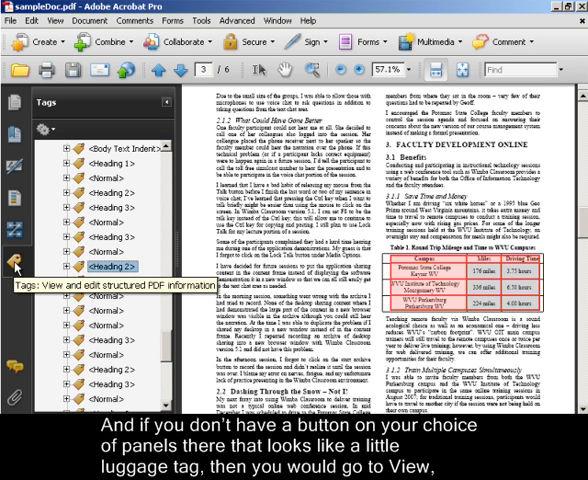
pyautogui.moveTo(178, 120)
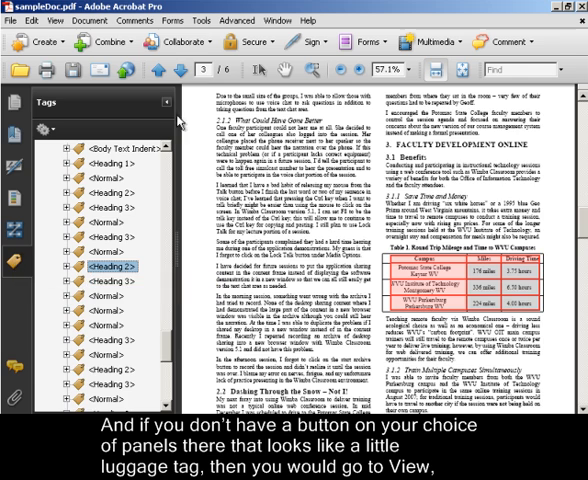
# Step: List the navigation panels under the View menu to locate Tags
pyautogui.click(56, 20)
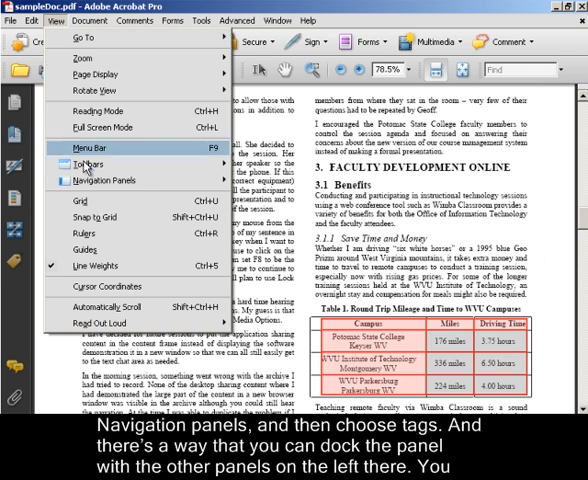
pyautogui.click(104, 180)
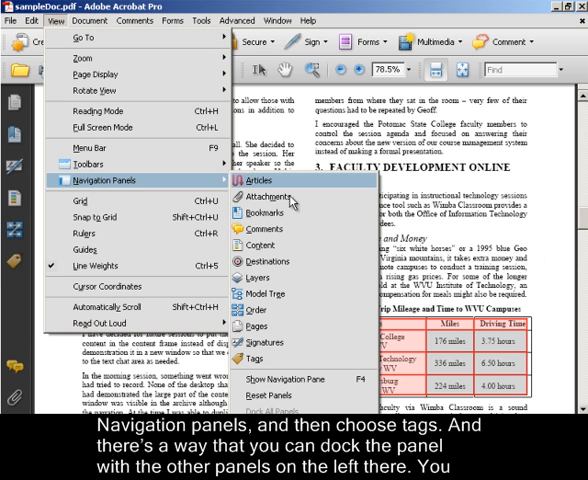
pyautogui.moveTo(266, 356)
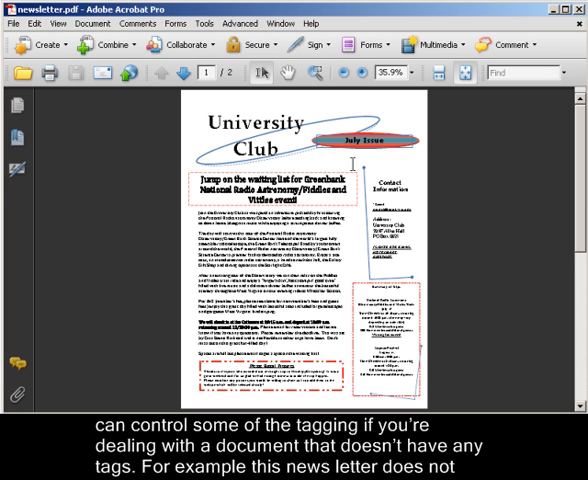
pyautogui.click(48, 24)
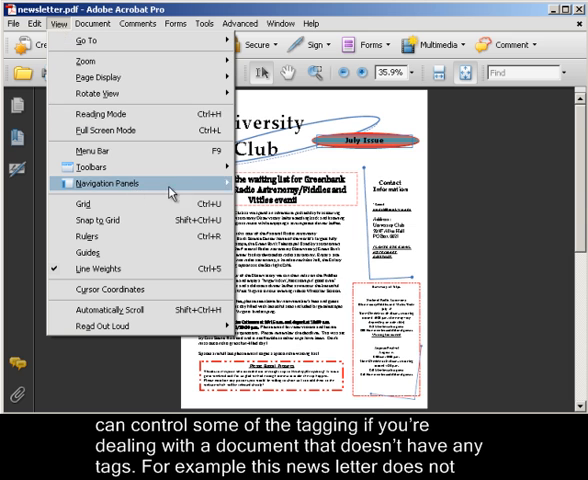
pyautogui.click(108, 184)
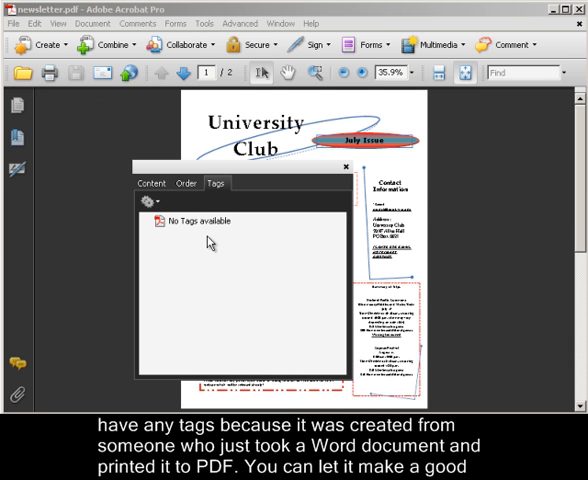
pyautogui.moveTo(248, 258)
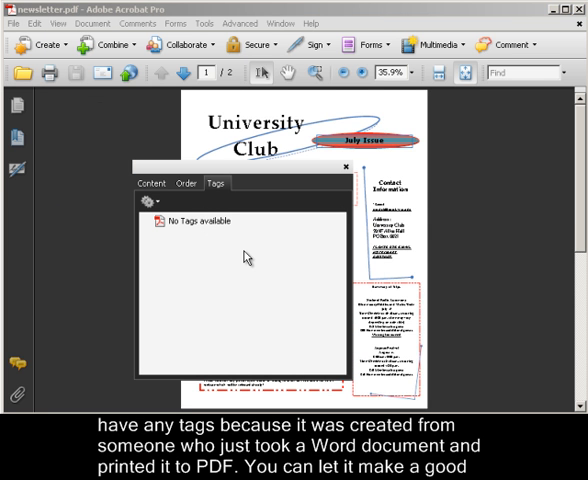
pyautogui.moveTo(348, 170)
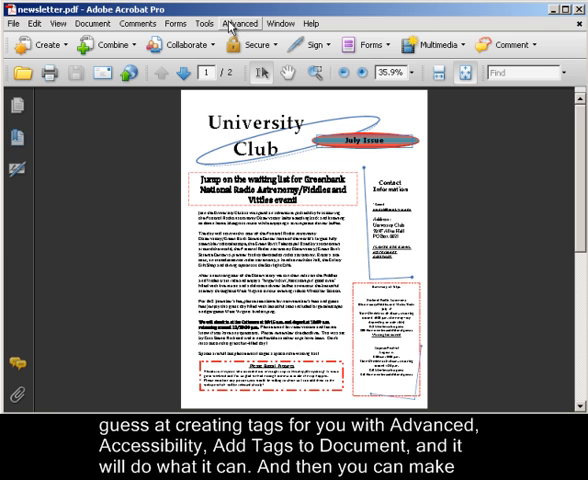
# Step: Add tags to the newsletter via Advanced > Accessibility and close the Recognition Report
pyautogui.click(238, 24)
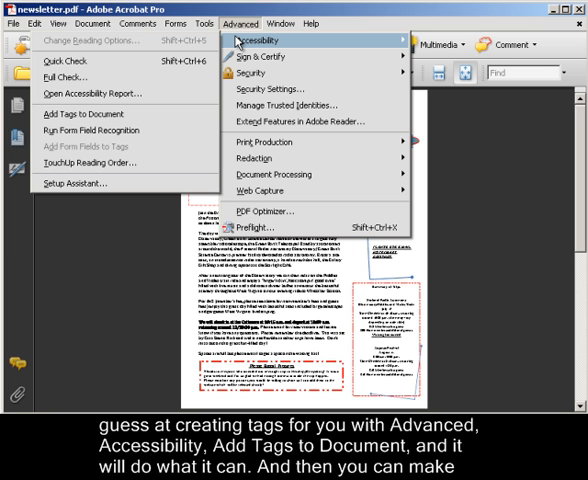
pyautogui.moveTo(110, 116)
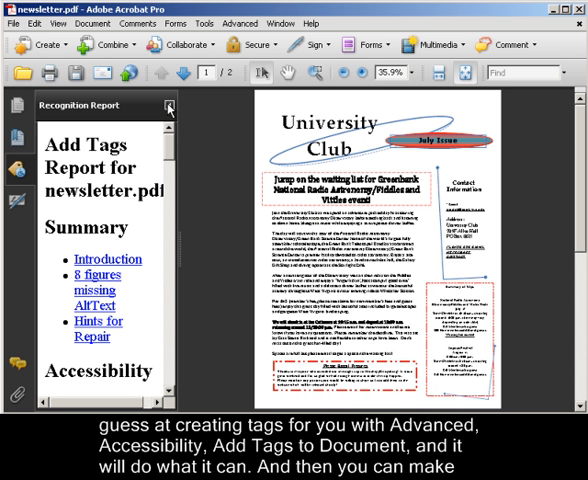
pyautogui.click(170, 108)
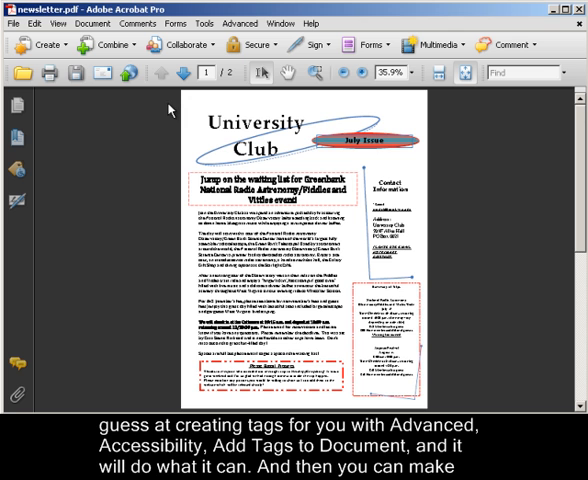
pyautogui.click(240, 24)
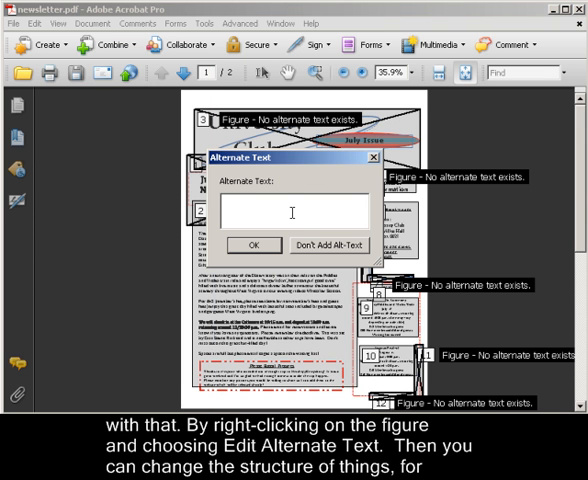
# Step: Enter 'Headline text here' as the headline figure's alternate text and confirm it
pyautogui.write('Headline tex')
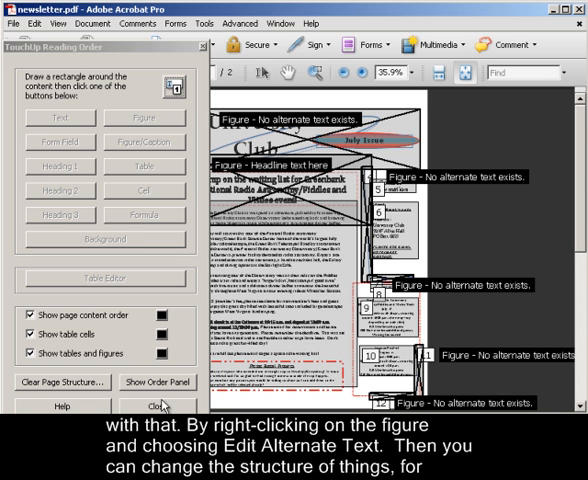
pyautogui.scroll(-3)
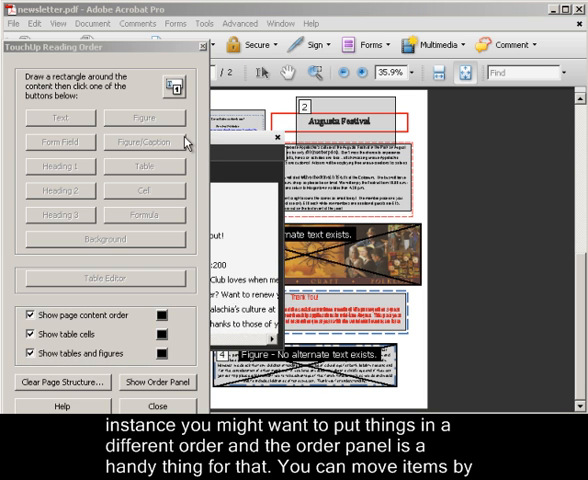
pyautogui.click(156, 382)
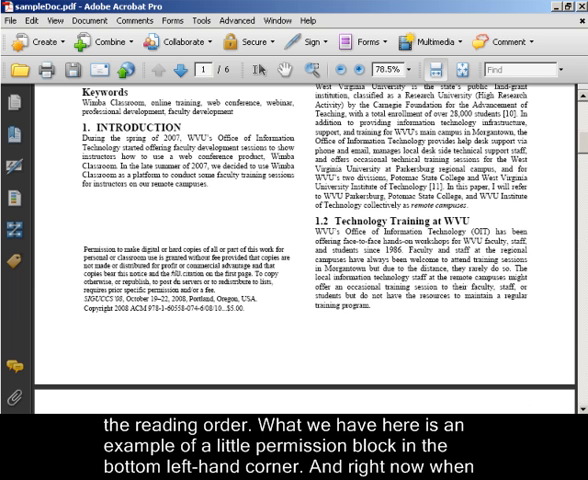
# Step: Bring up the order panel listing the sample document's reading-order items
pyautogui.click(236, 20)
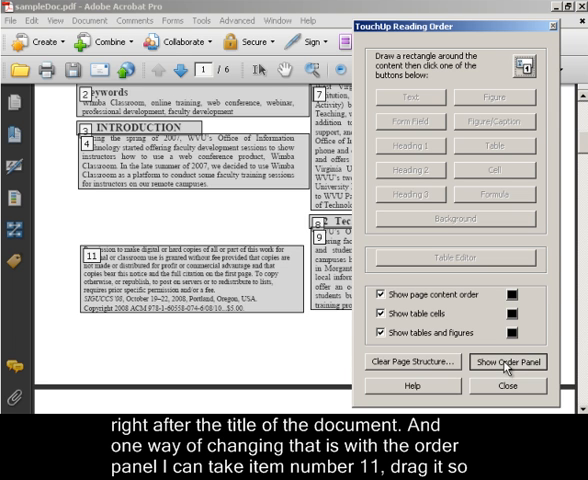
pyautogui.click(508, 362)
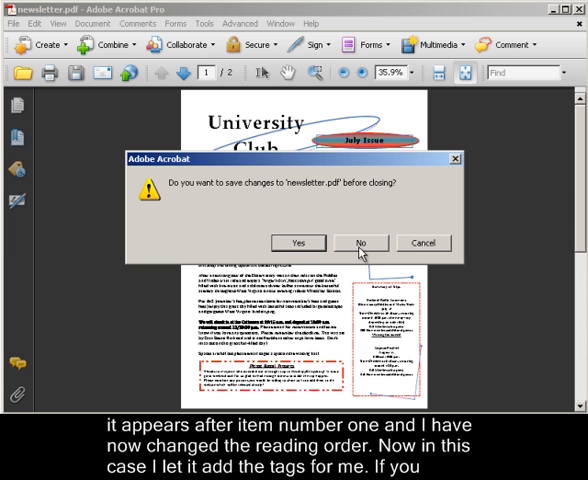
# Step: Discard the newsletter's unsaved tags, reopen it and confirm the Tags panel is empty
pyautogui.click(360, 242)
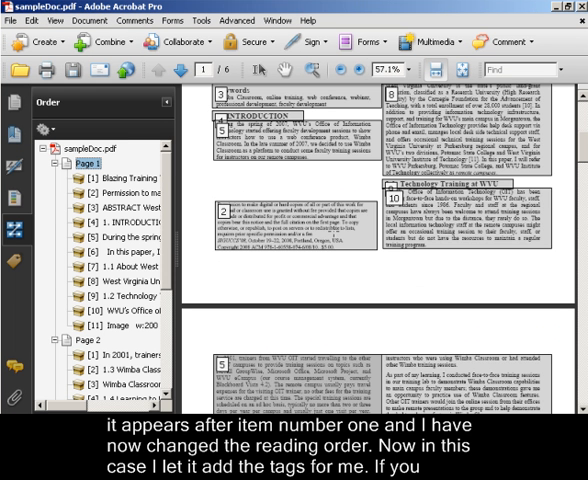
pyautogui.moveTo(36, 20)
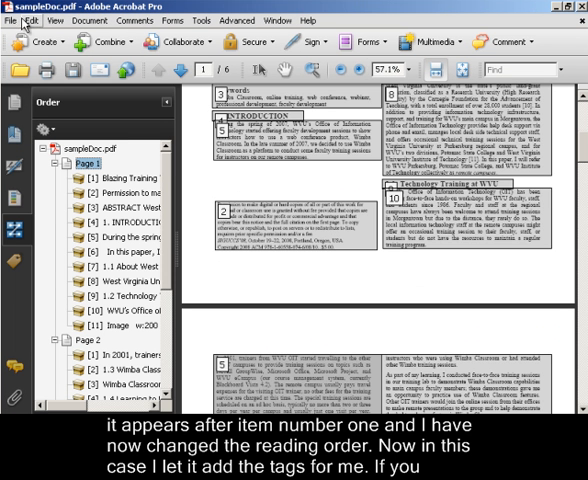
pyautogui.click(12, 20)
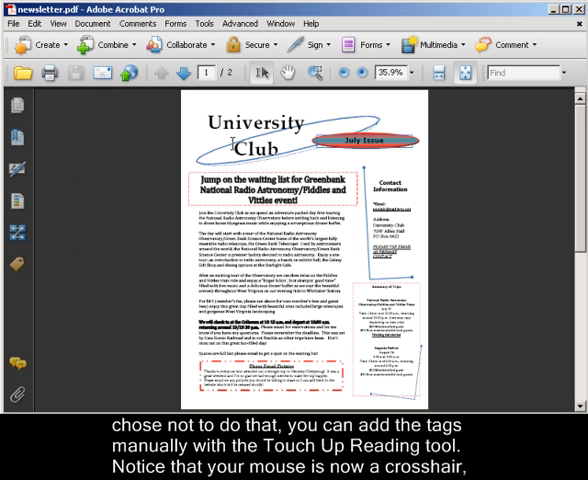
pyautogui.click(12, 266)
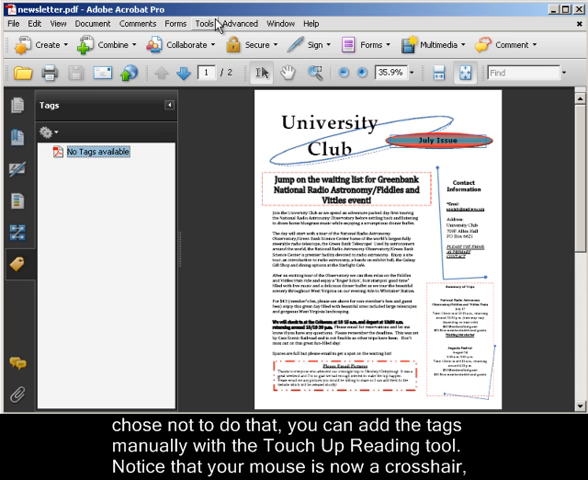
# Step: Start the TouchUp Reading Order tool from the Accessibility menu
pyautogui.click(240, 24)
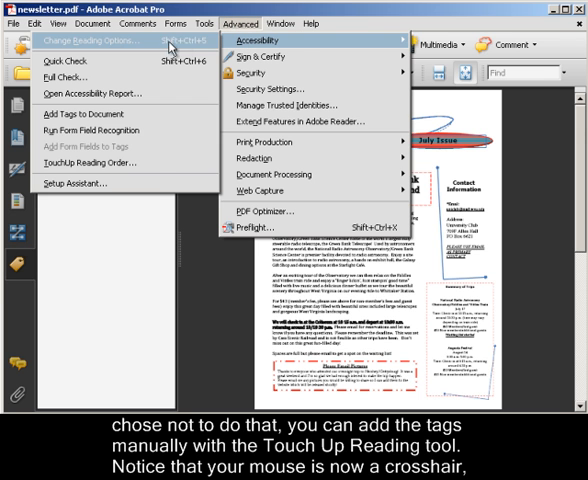
pyautogui.click(90, 158)
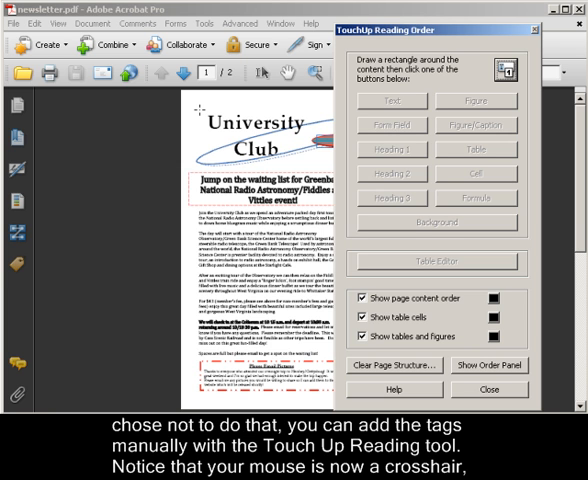
pyautogui.moveTo(196, 210)
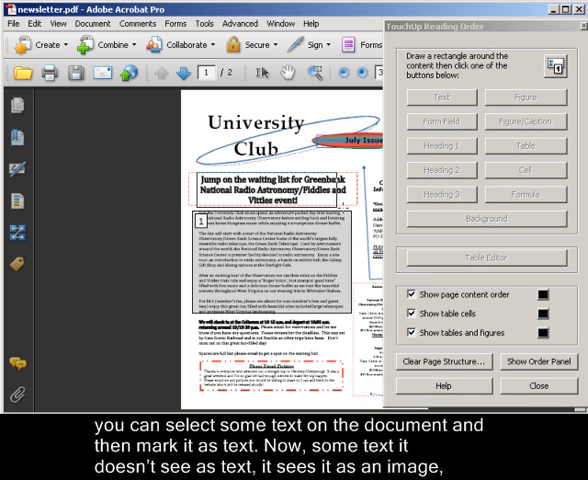
# Step: Outline the headline block and tag the July Issue banner image as a Figure
pyautogui.moveTo(196, 176); pyautogui.dragTo(348, 204)
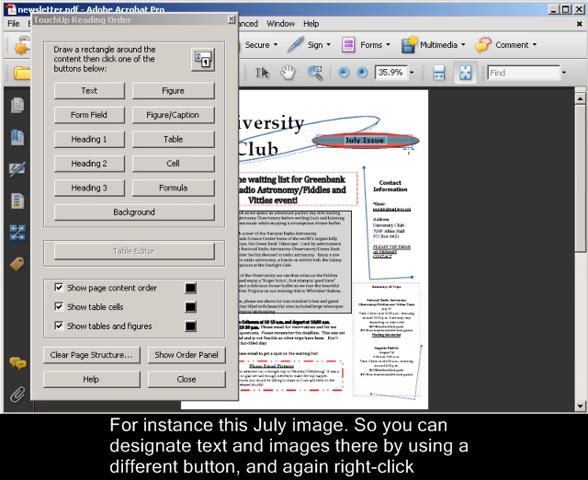
pyautogui.click(174, 90)
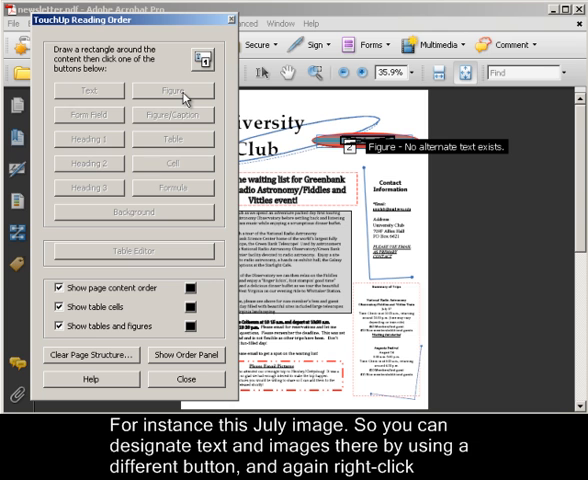